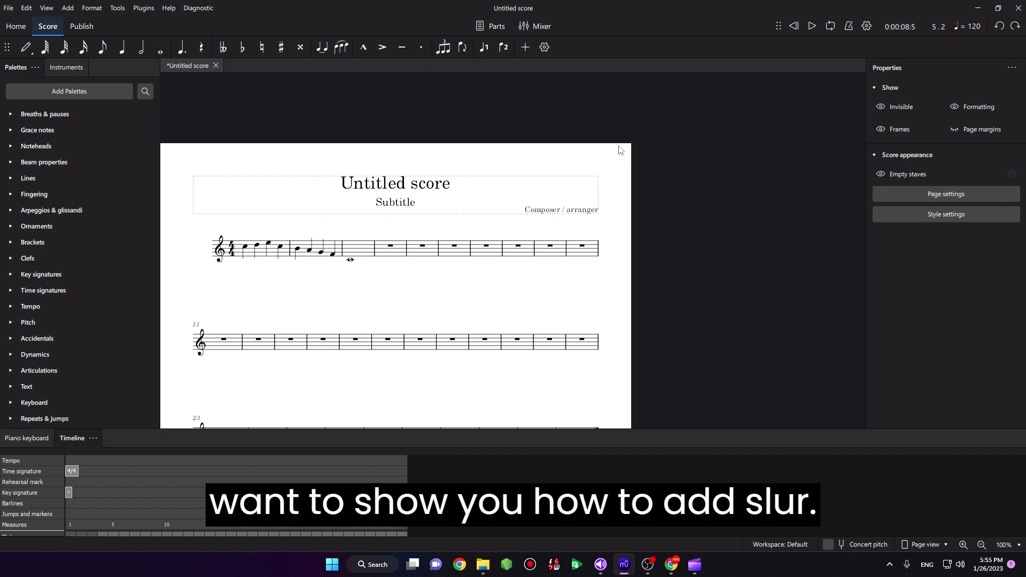
{"action": "mouse_move", "coordinate": [272, 229]}
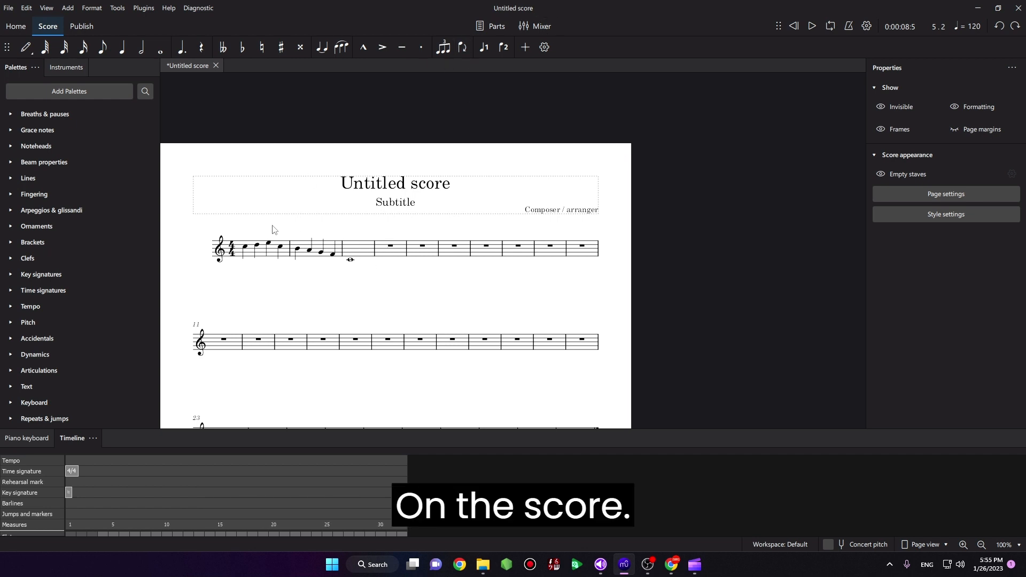
Select the notes of measure 1 as a range from the first note across the measure
{"action": "left_click", "coordinate": [245, 249]}
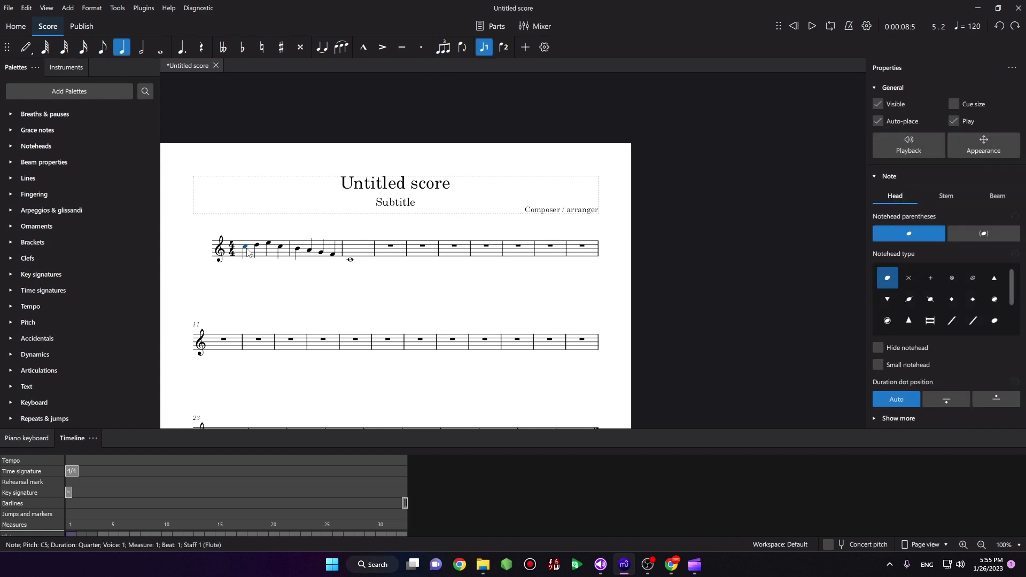
{"action": "mouse_move", "coordinate": [382, 47]}
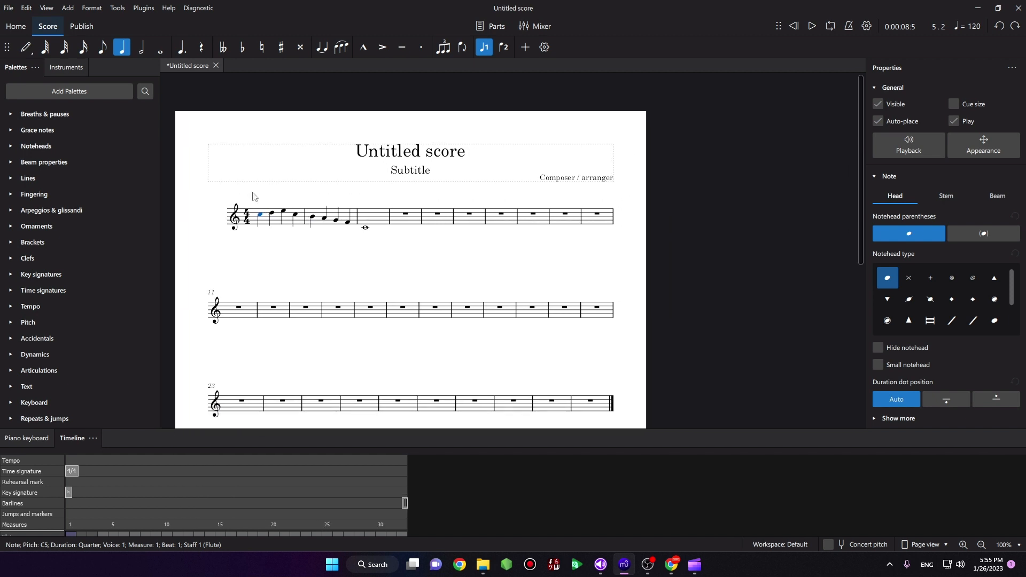
{"action": "mouse_move", "coordinate": [259, 200]}
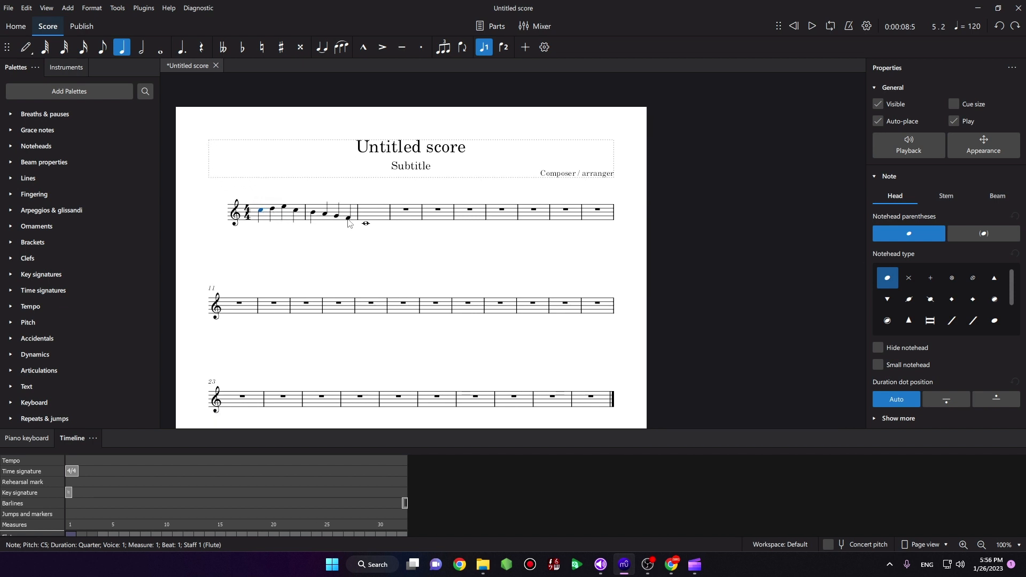
{"action": "mouse_move", "coordinate": [283, 213]}
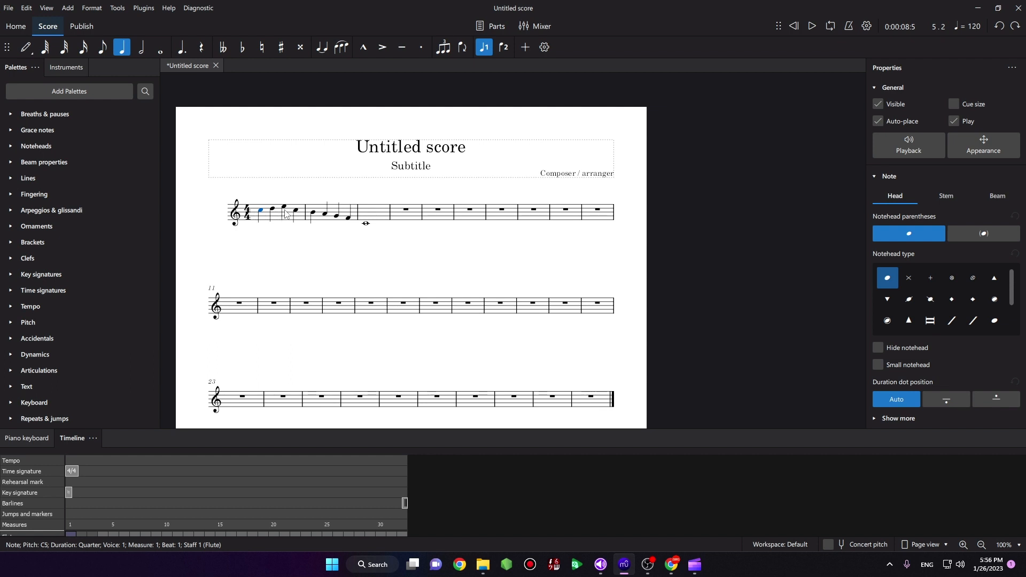
{"action": "left_click", "coordinate": [280, 213]}
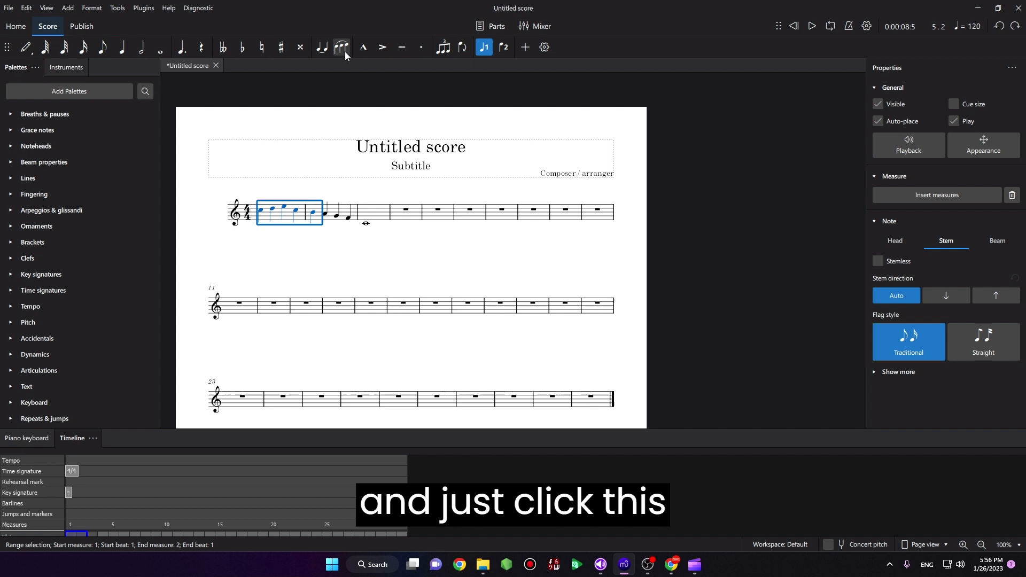
{"action": "mouse_move", "coordinate": [341, 47]}
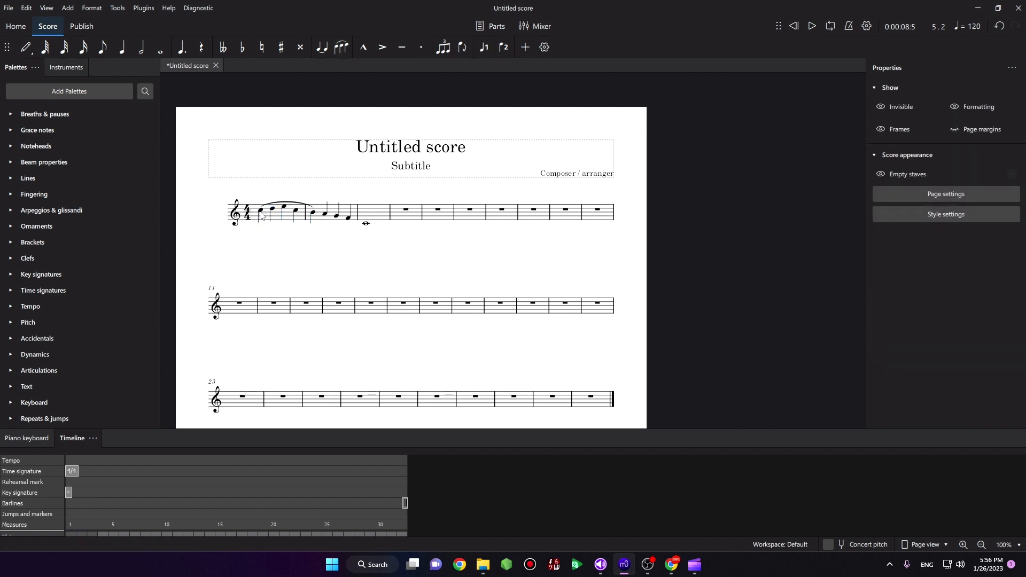
Select measure 2 from its second note to the last, then reselect measure 1's notes
{"action": "left_click", "coordinate": [324, 213]}
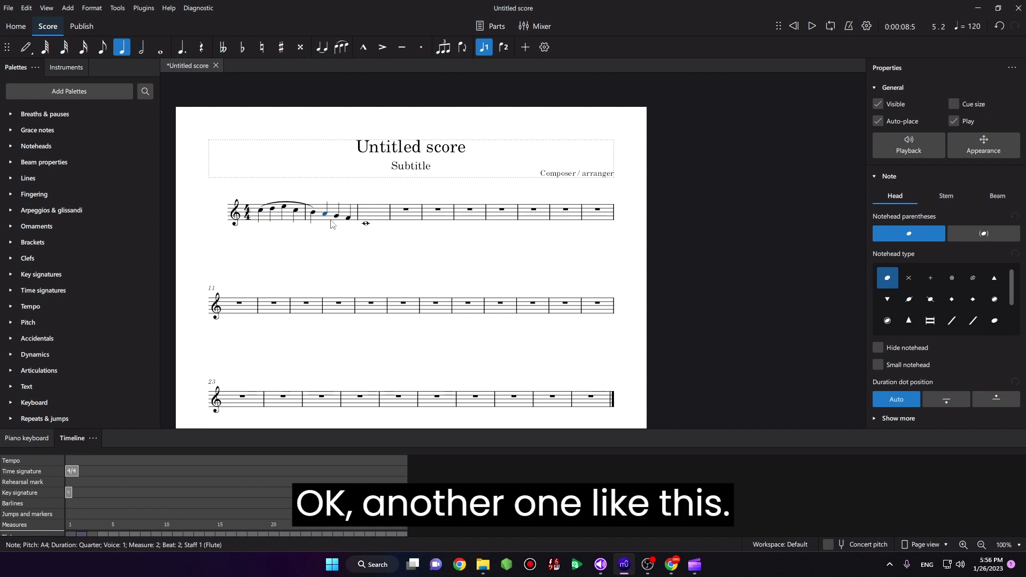
{"action": "mouse_move", "coordinate": [351, 224]}
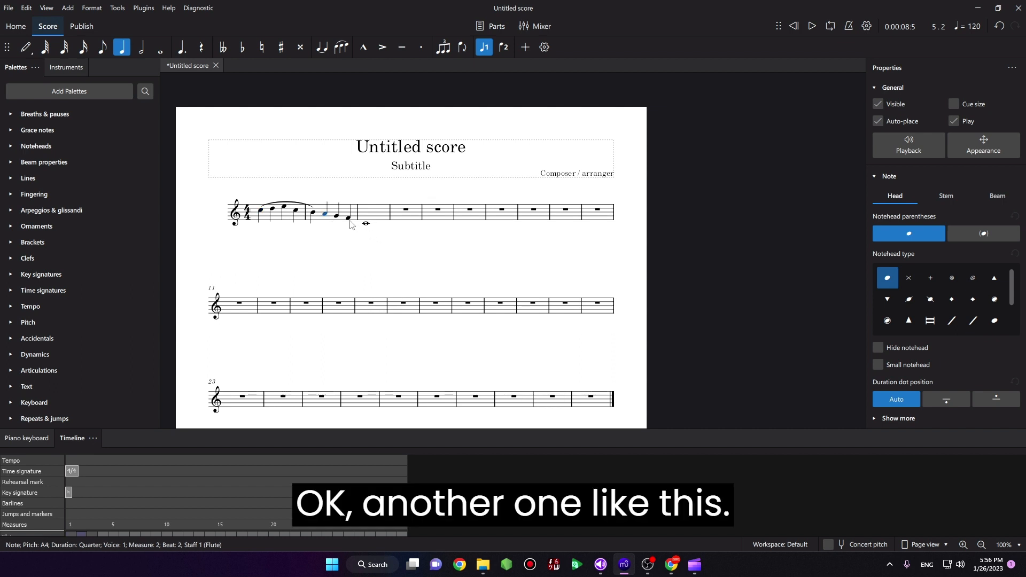
{"action": "left_click", "coordinate": [338, 214]}
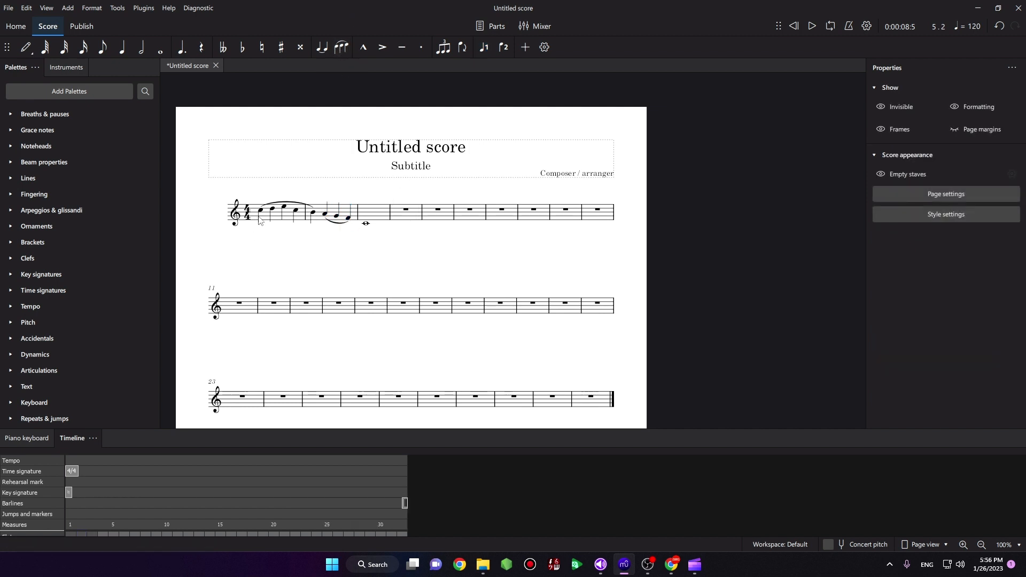
{"action": "left_click", "coordinate": [280, 212]}
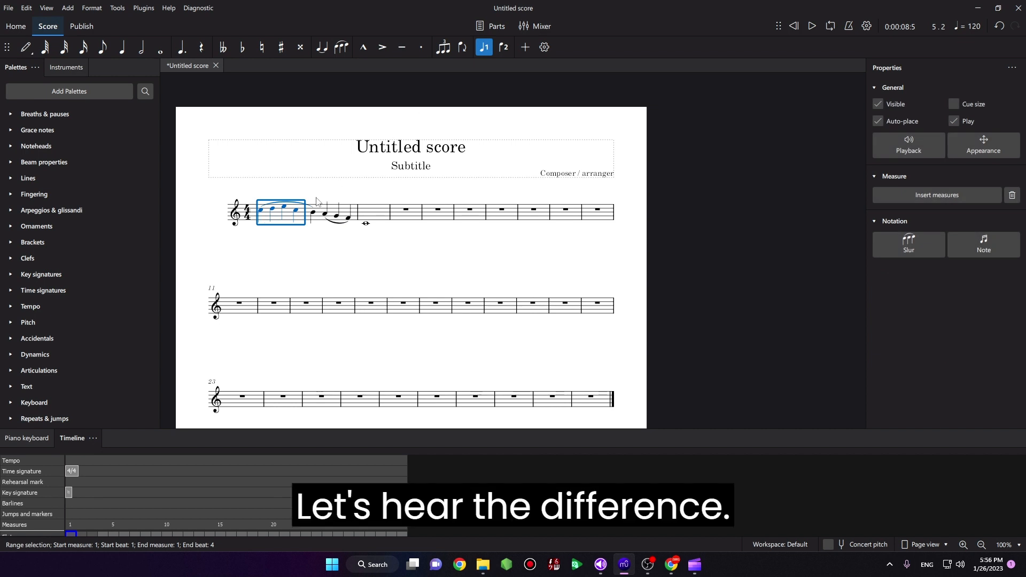
{"action": "left_click", "coordinate": [261, 210]}
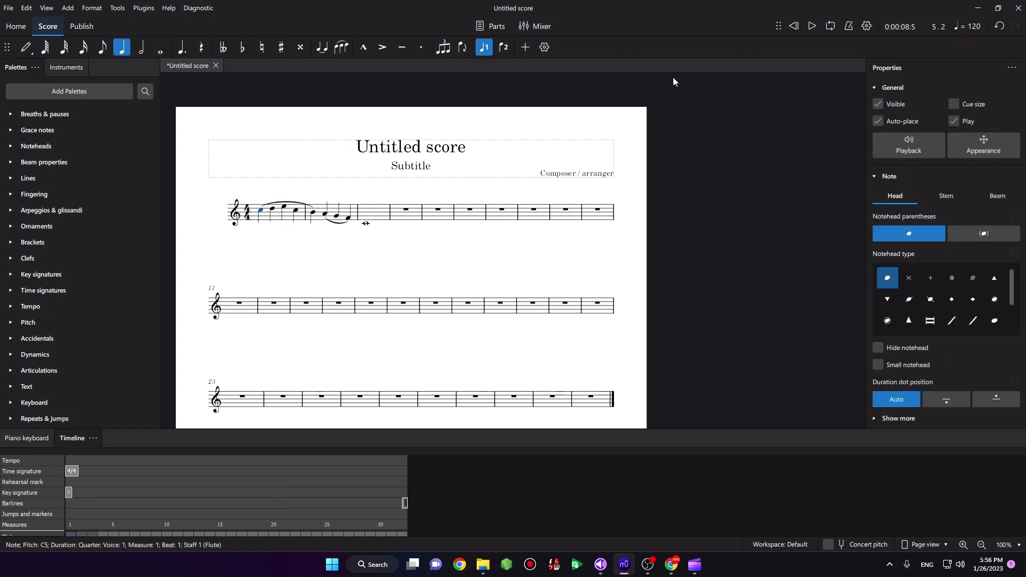
{"action": "left_click", "coordinate": [794, 27]}
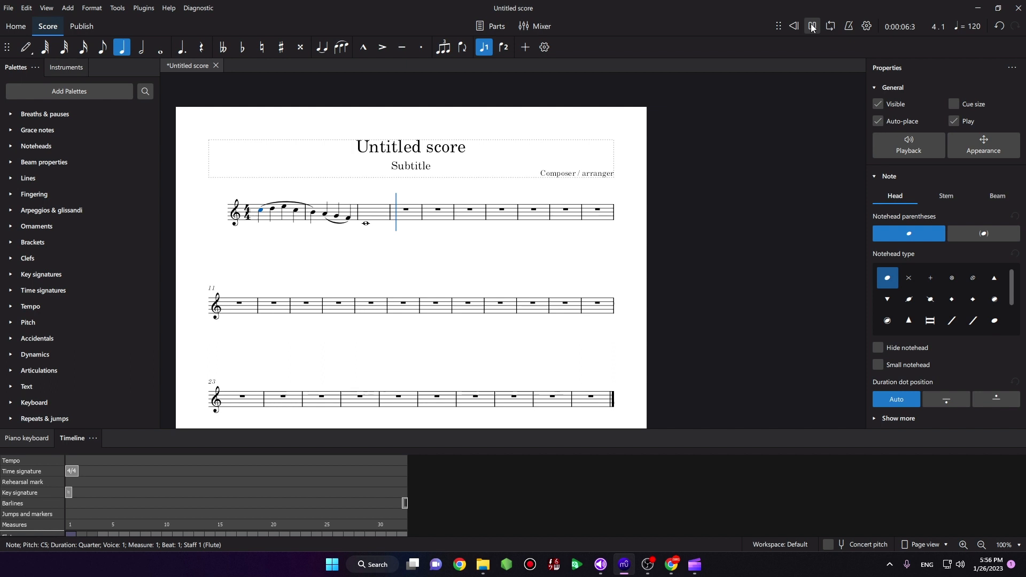
{"action": "left_click", "coordinate": [811, 26]}
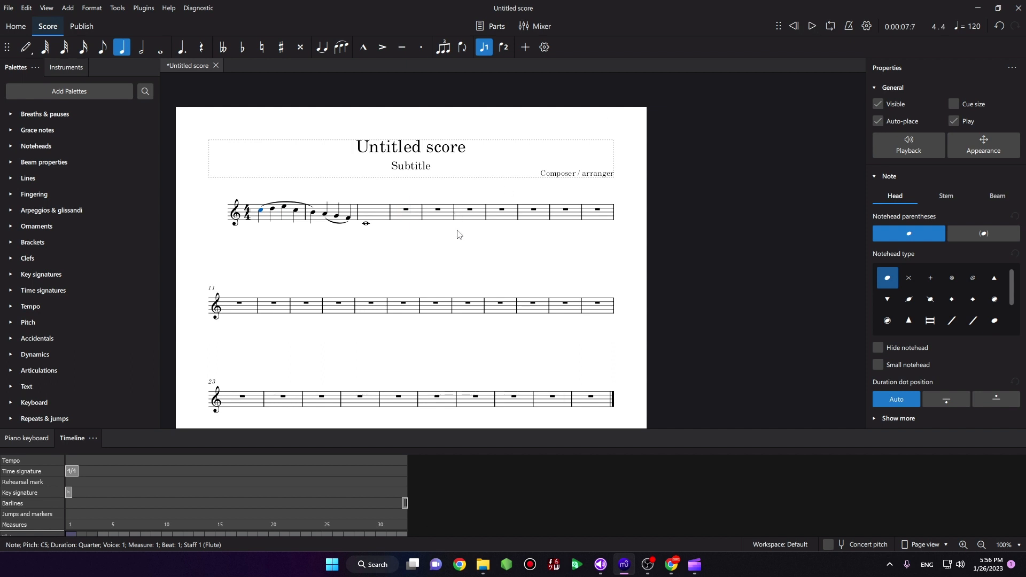
{"action": "left_click", "coordinate": [410, 174]}
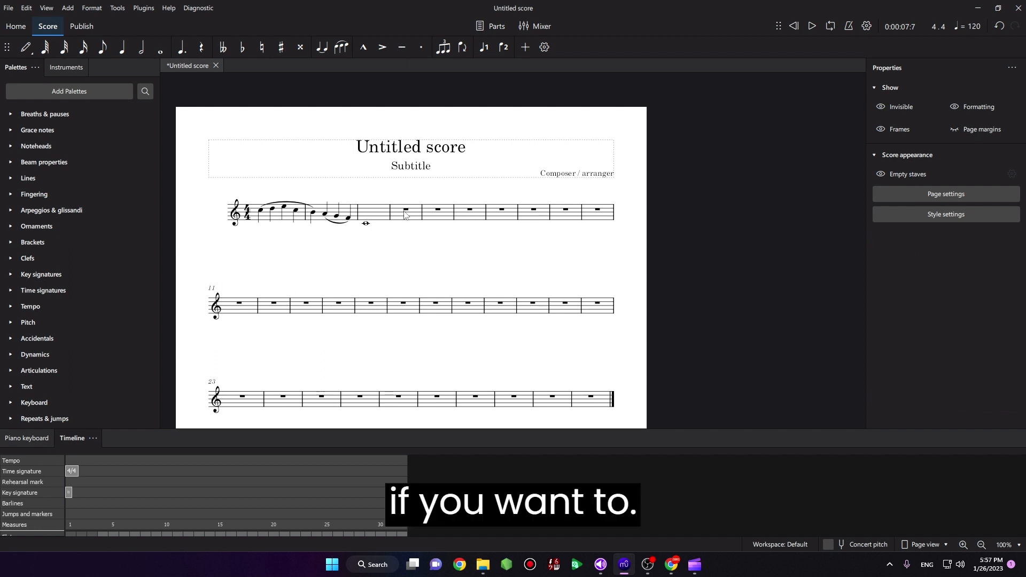
Enter a whole note over the measure 4 rest and tie it to the previous whole note
{"action": "left_click", "coordinate": [405, 211]}
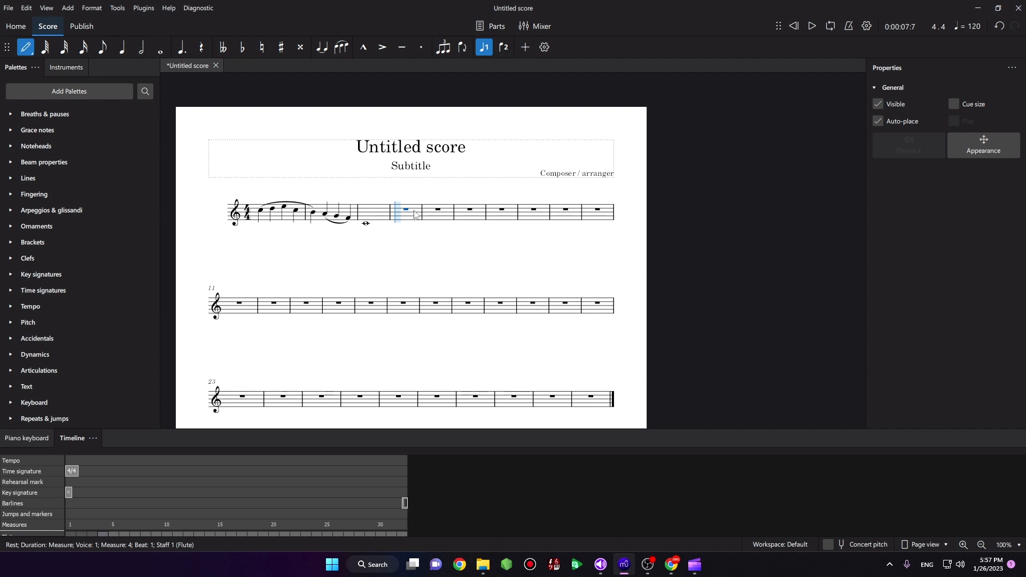
{"action": "left_click", "coordinate": [397, 223]}
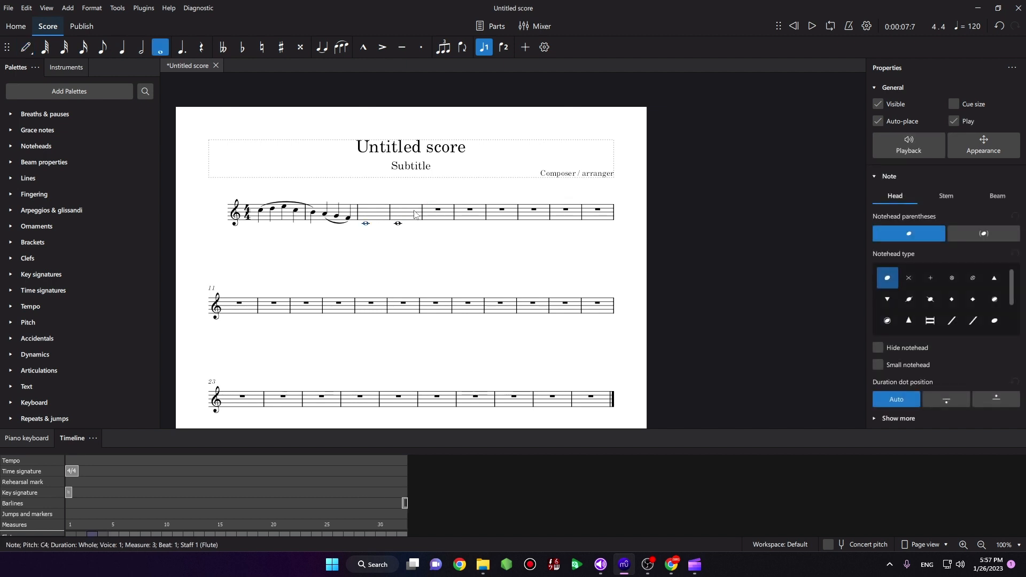
{"action": "mouse_move", "coordinate": [321, 47]}
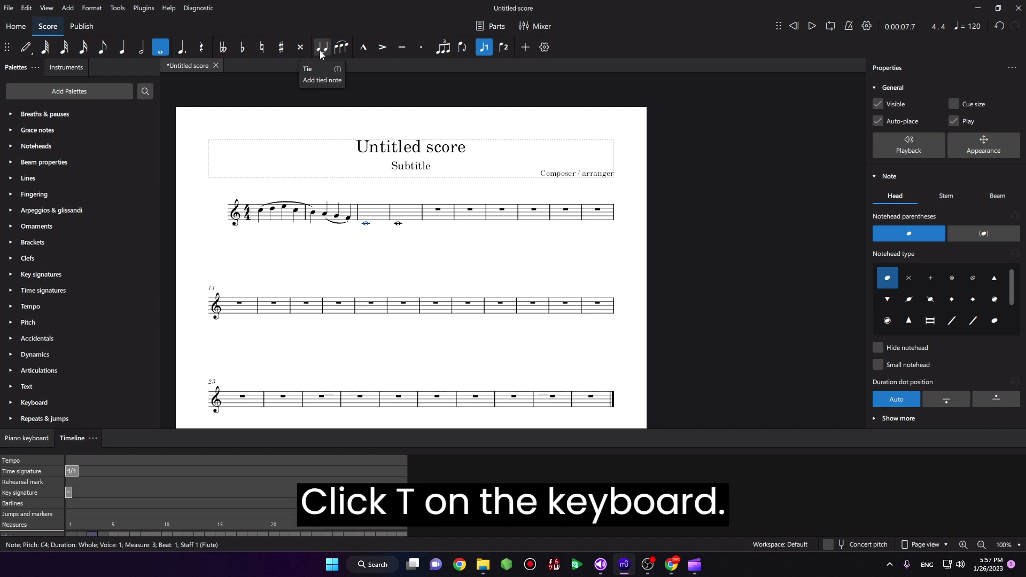
{"action": "key", "text": "t"}
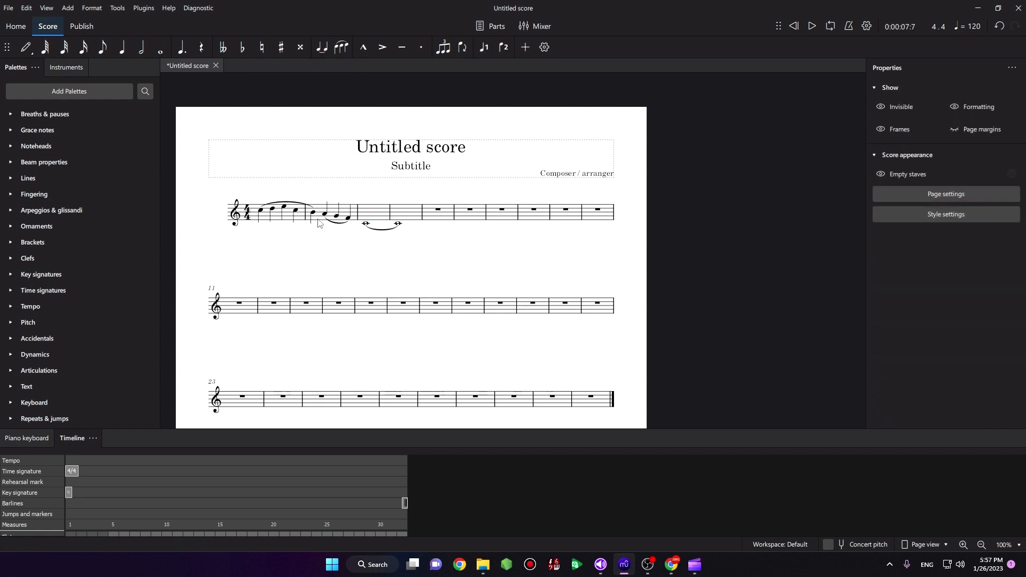
Select the score's first note and start playback from there
{"action": "left_click", "coordinate": [262, 210]}
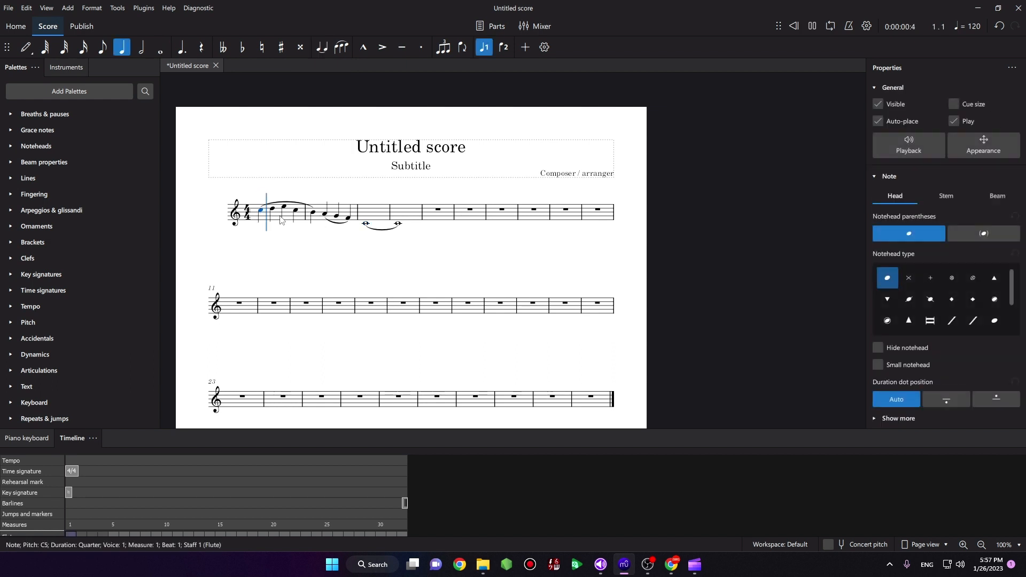
{"action": "key", "text": "Right"}
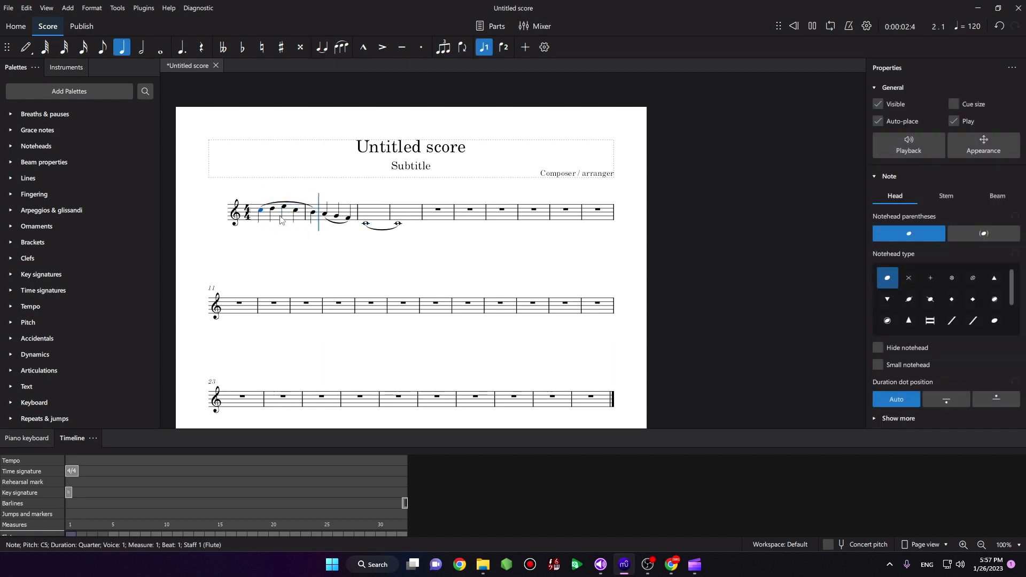